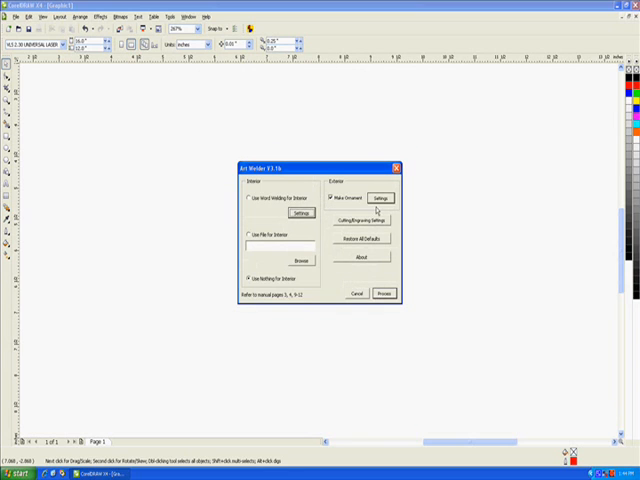
# Open the interior Word Welding settings, which hold 'ABC' in Arial at size 48.
pyautogui.click(380, 195)
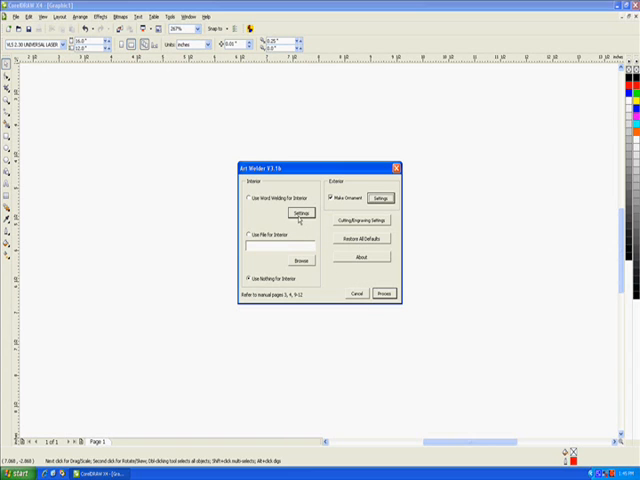
pyautogui.click(296, 213)
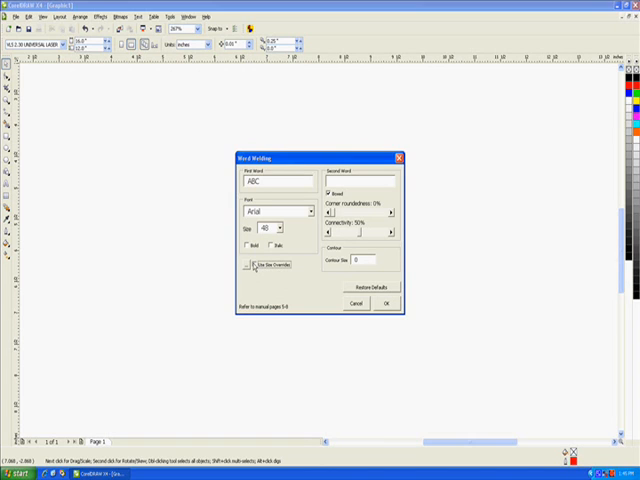
# Enable size overrides with the Width override on and Maintain Aspect Ratio toggled.
pyautogui.click(247, 268)
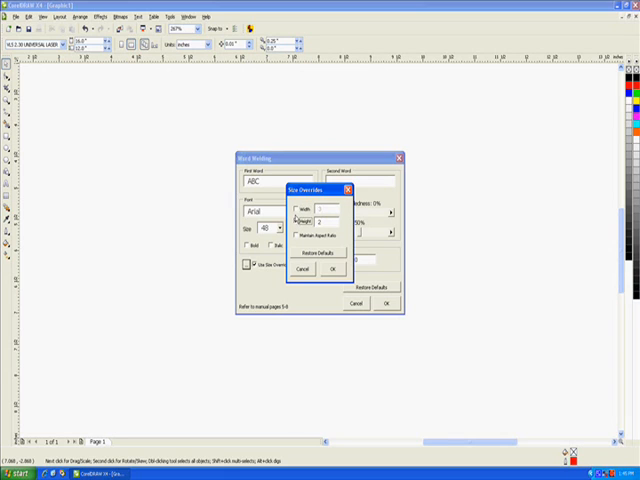
pyautogui.click(288, 208)
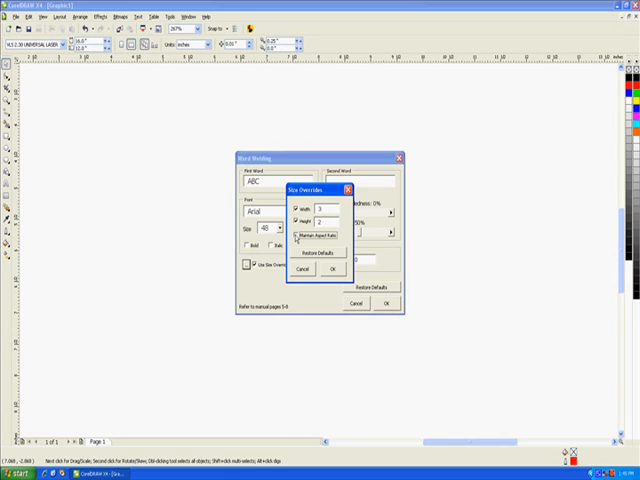
pyautogui.click(289, 233)
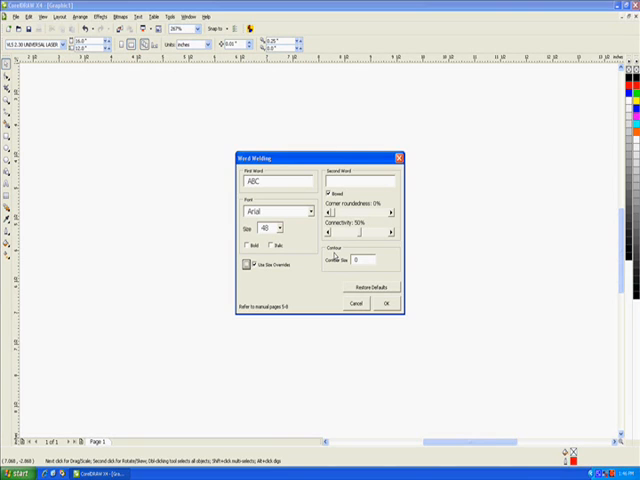
pyautogui.moveTo(372, 277)
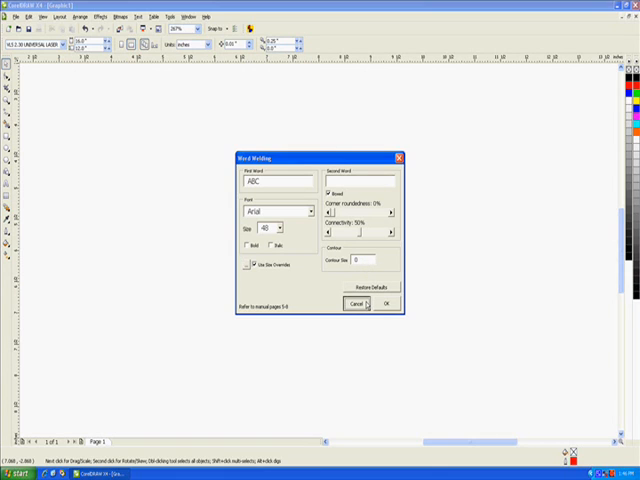
# Cancel Word Welding, choose a file interior, then open Weight Lifter.cdr and close it unsaved.
pyautogui.click(384, 303)
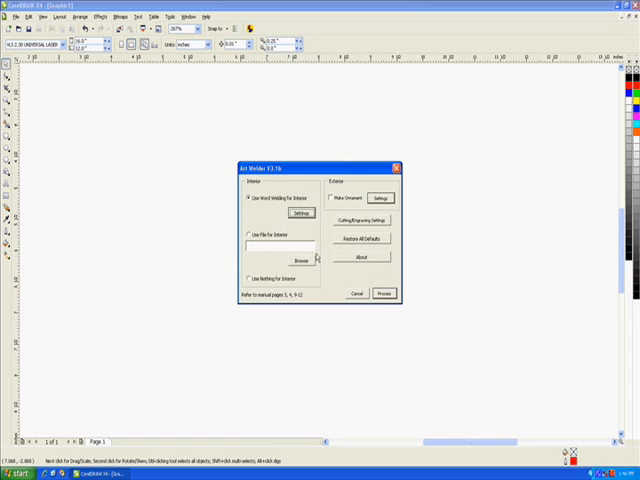
pyautogui.click(247, 236)
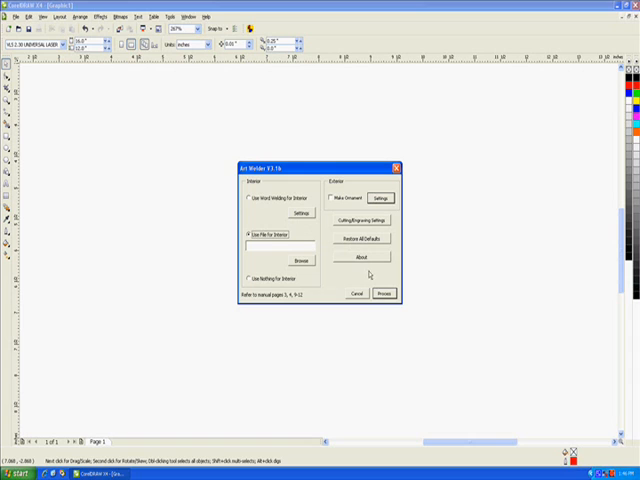
pyautogui.click(355, 293)
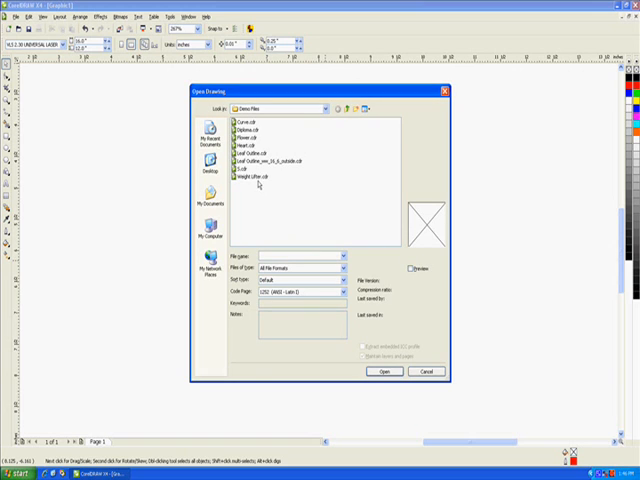
pyautogui.click(257, 184)
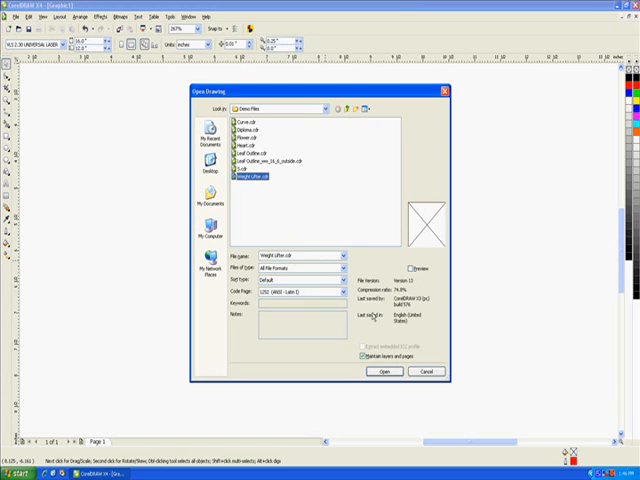
pyautogui.click(382, 371)
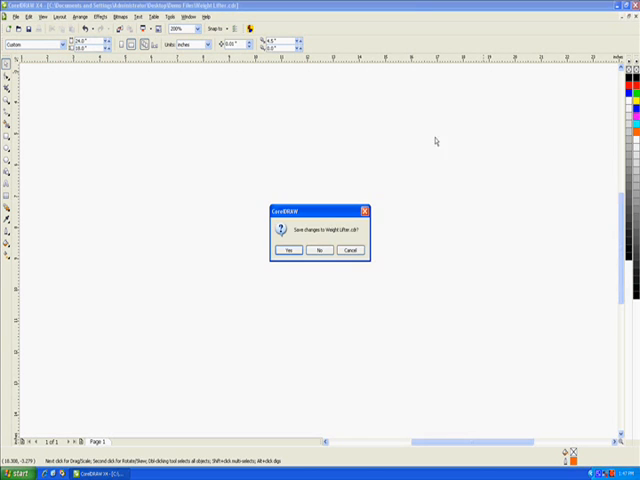
pyautogui.click(318, 250)
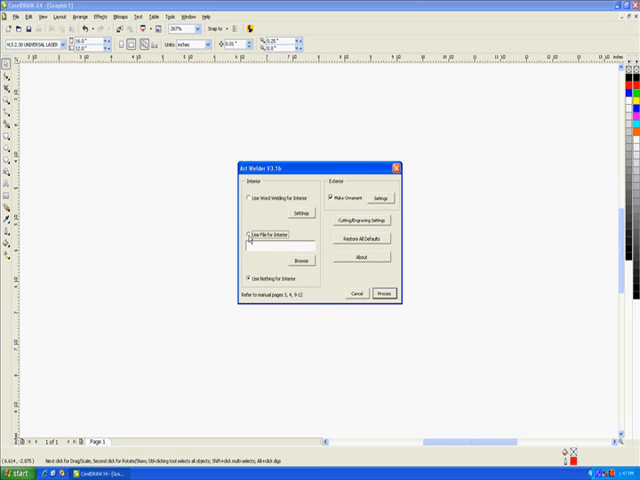
# Browse to Weight Lifter.cdr as the interior file and confirm the ornament settings.
pyautogui.click(247, 234)
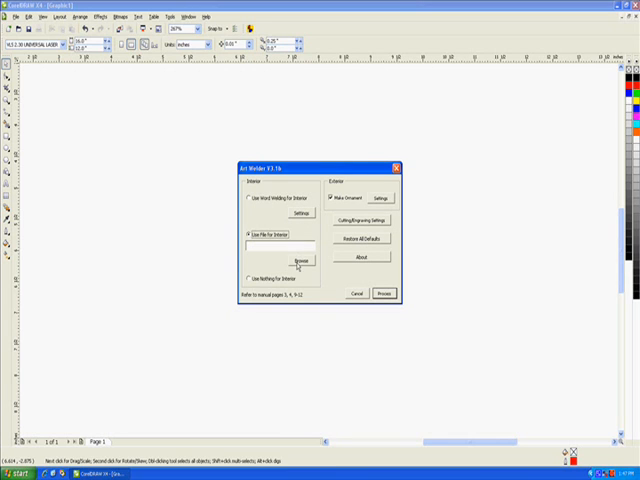
pyautogui.click(297, 262)
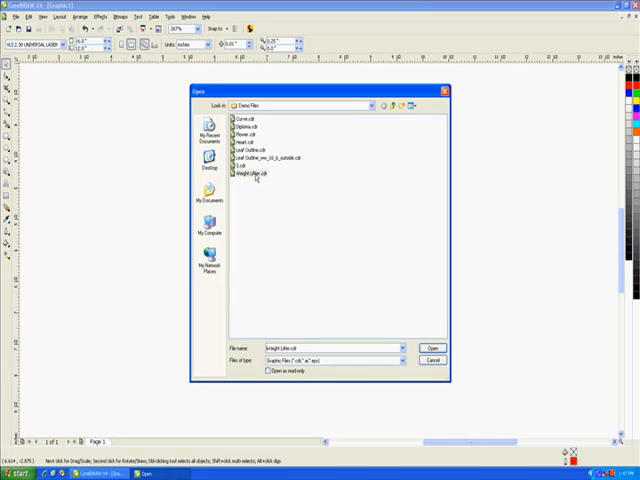
pyautogui.click(431, 347)
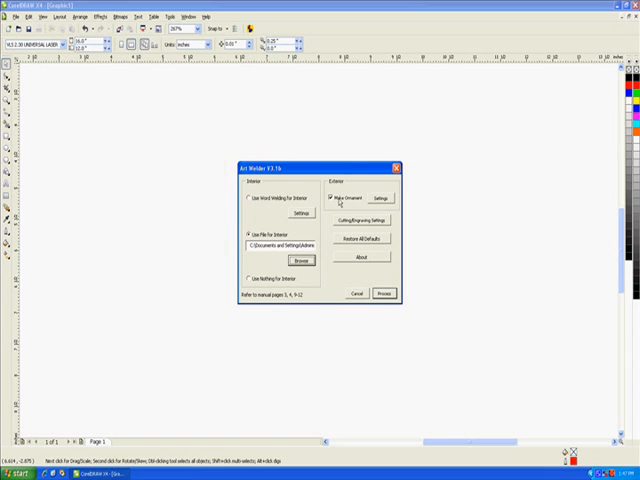
pyautogui.click(384, 293)
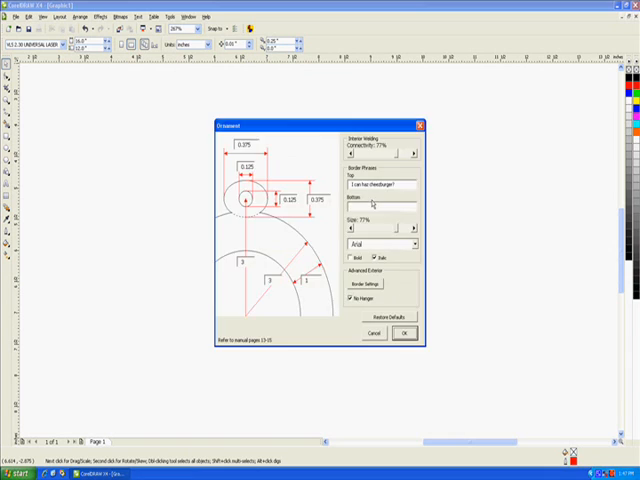
pyautogui.click(403, 332)
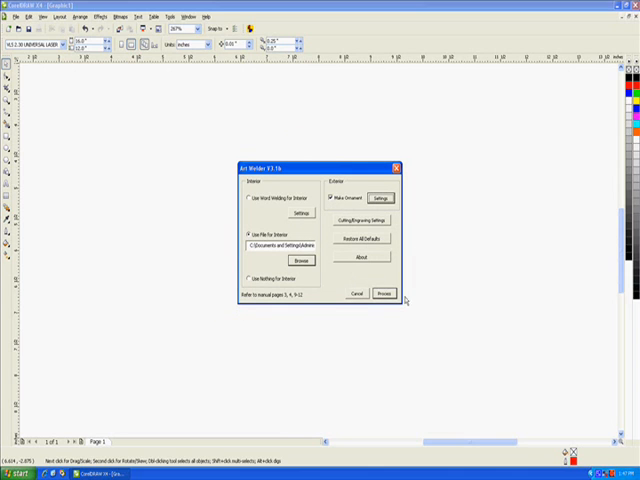
# Generate the Weight Lifter ornament, delete it, and accept the ornament settings again.
pyautogui.click(384, 293)
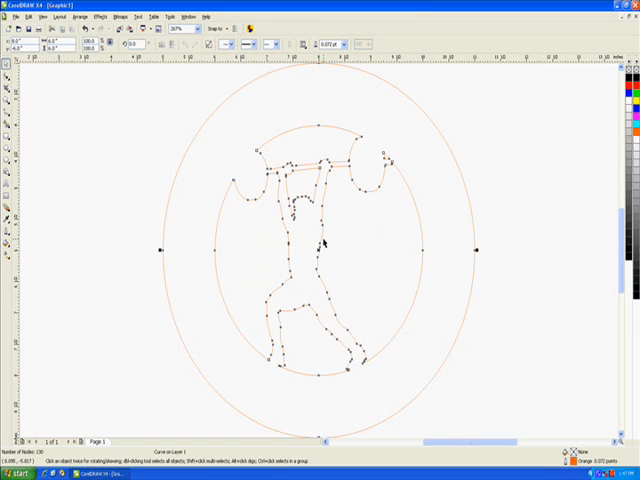
pyautogui.moveTo(458, 237)
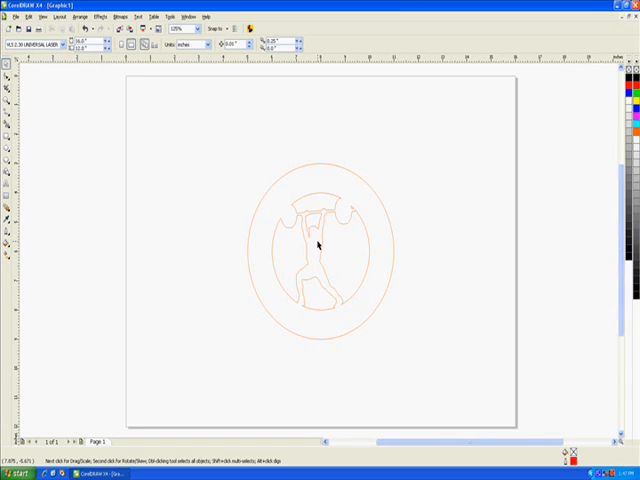
pyautogui.click(320, 240)
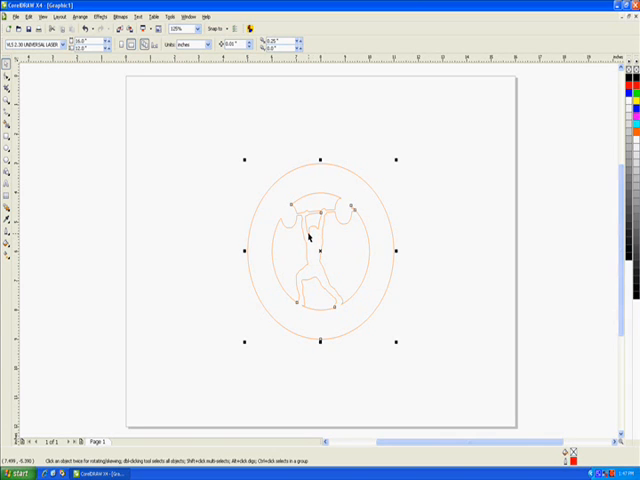
pyautogui.press('Delete')
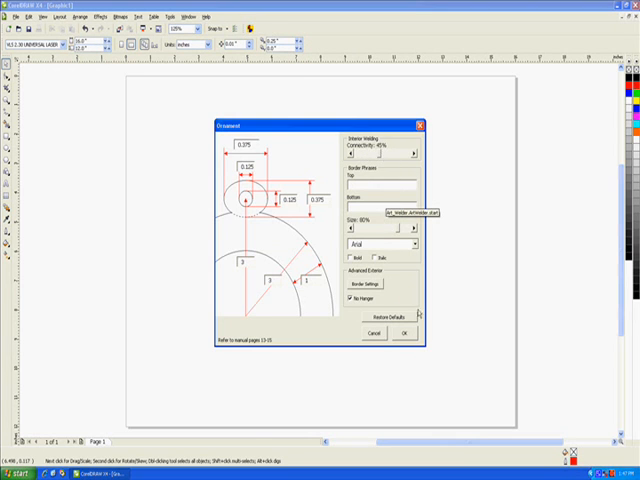
pyautogui.click(402, 333)
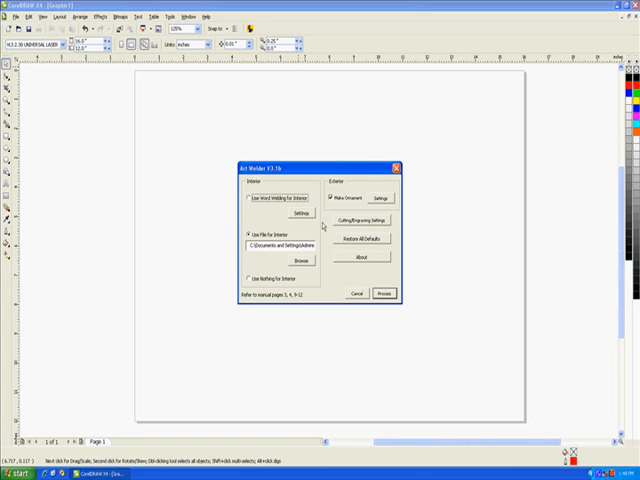
# Swap the interior file to Flower.cdr, generate the flower ornament, and start a fresh run.
pyautogui.click(297, 260)
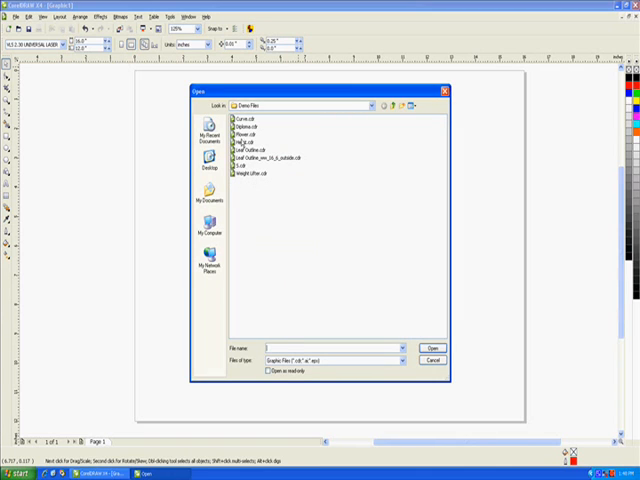
pyautogui.click(244, 133)
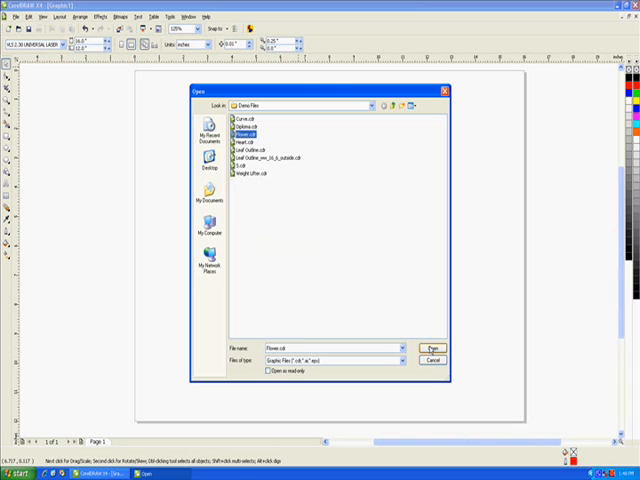
pyautogui.click(431, 348)
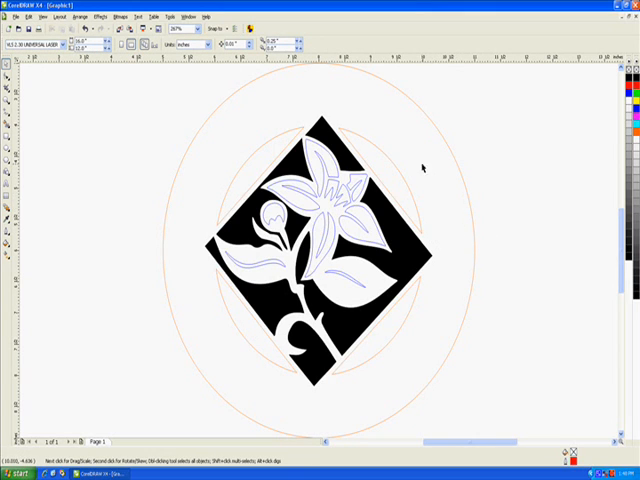
pyautogui.moveTo(358, 133)
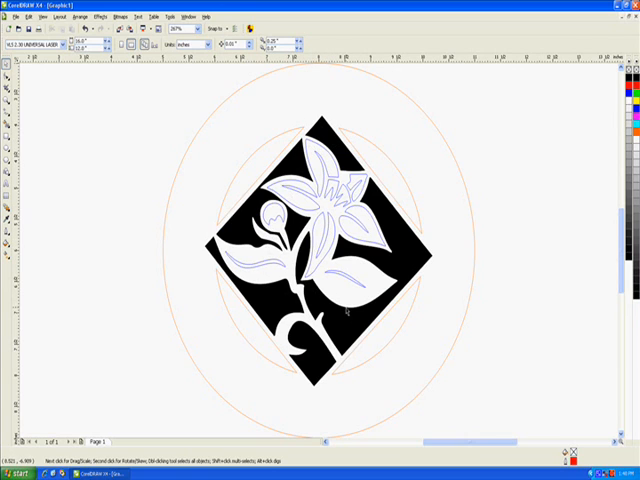
pyautogui.moveTo(467, 245)
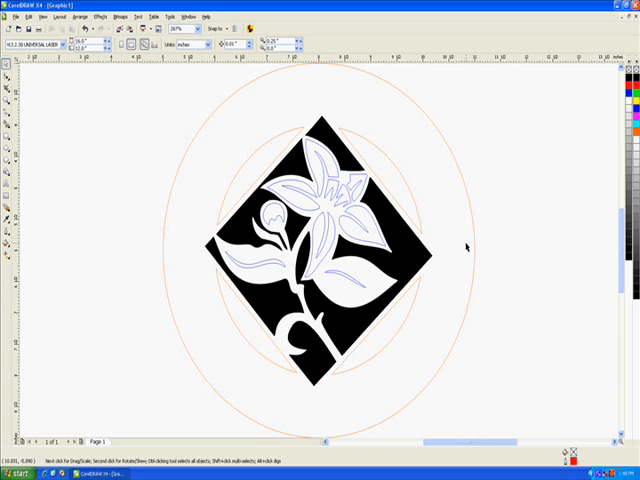
pyautogui.moveTo(413, 228)
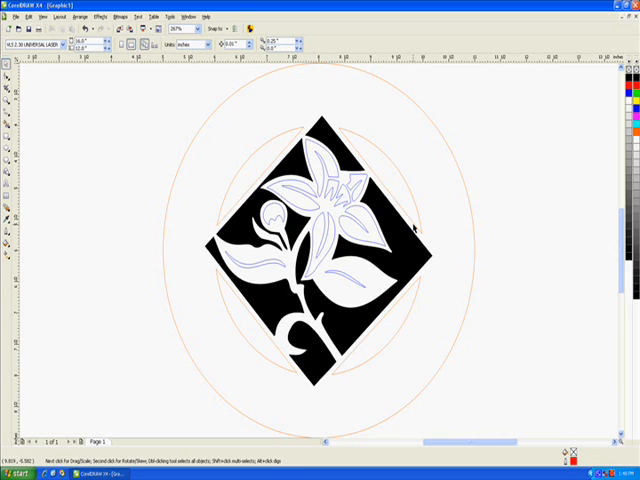
pyautogui.moveTo(467, 224)
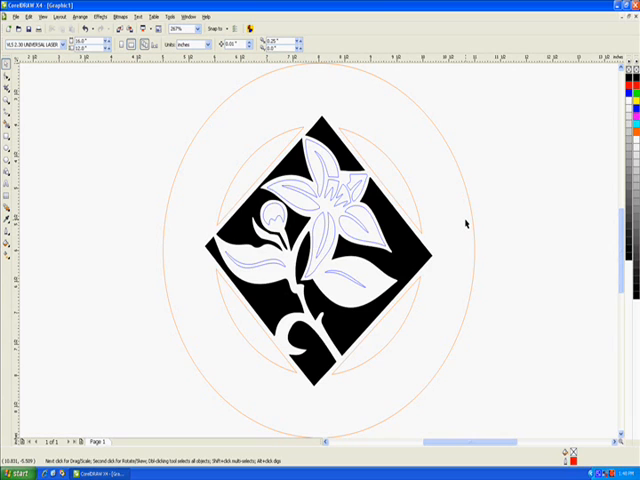
pyautogui.moveTo(440, 237)
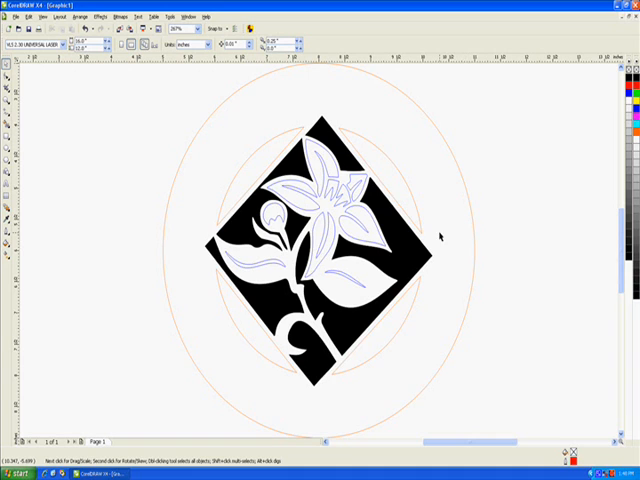
pyautogui.click(310, 235)
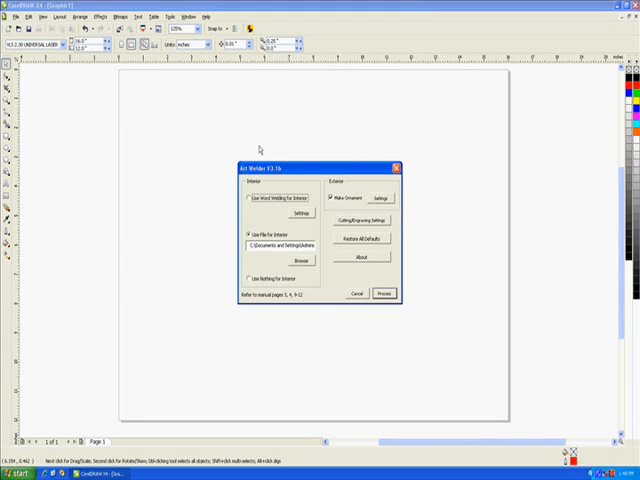
pyautogui.moveTo(373, 213)
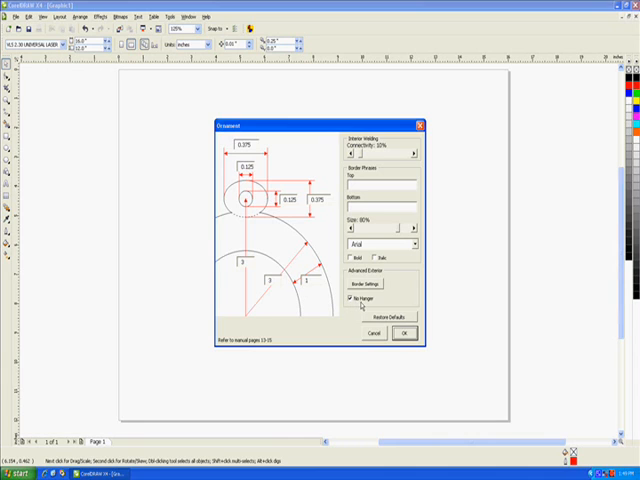
# Turn off the no-hanger option, enable Make Ornament, and process.
pyautogui.click(352, 301)
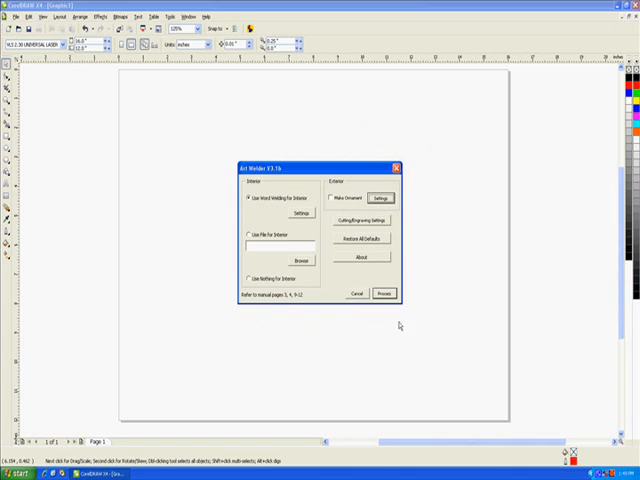
pyautogui.click(334, 196)
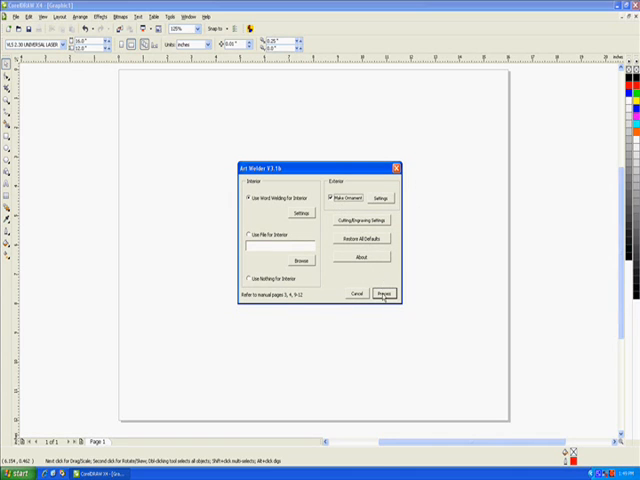
pyautogui.click(381, 294)
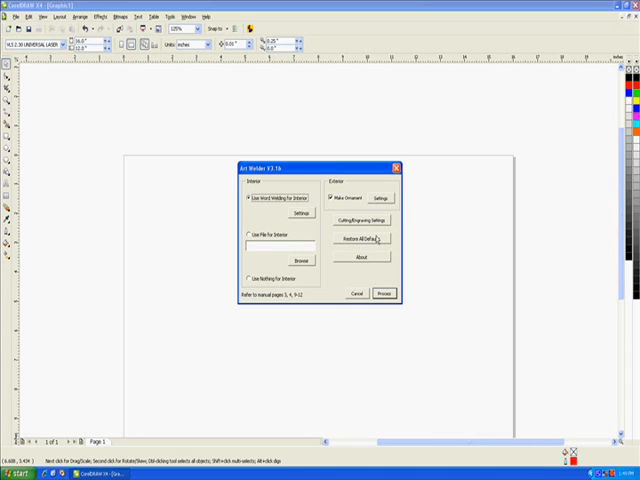
pyautogui.moveTo(375, 203)
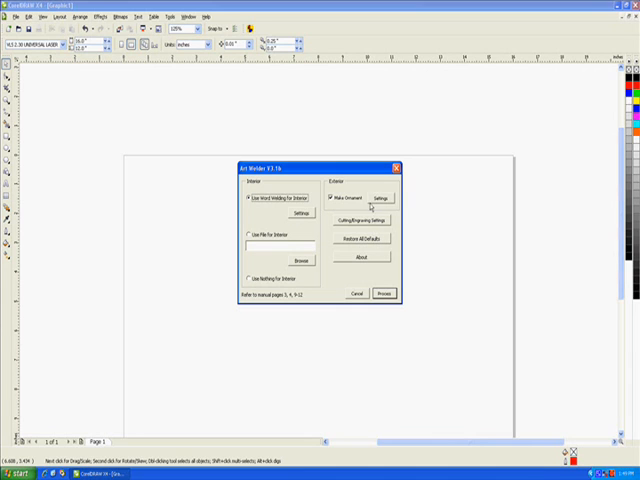
# Open the Ornament settings showing 10% connectivity.
pyautogui.click(380, 196)
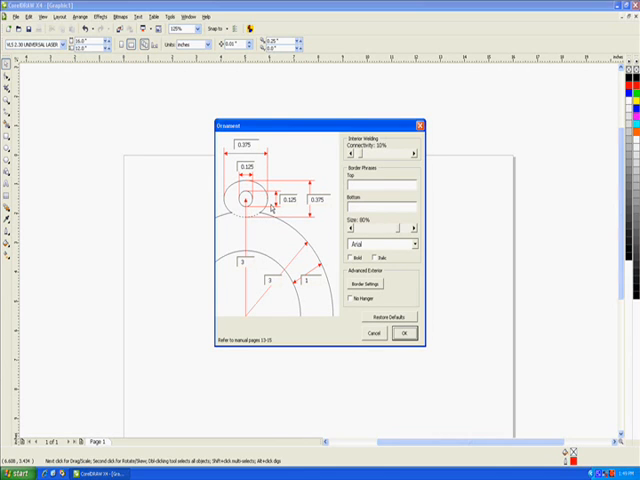
pyautogui.moveTo(305, 275)
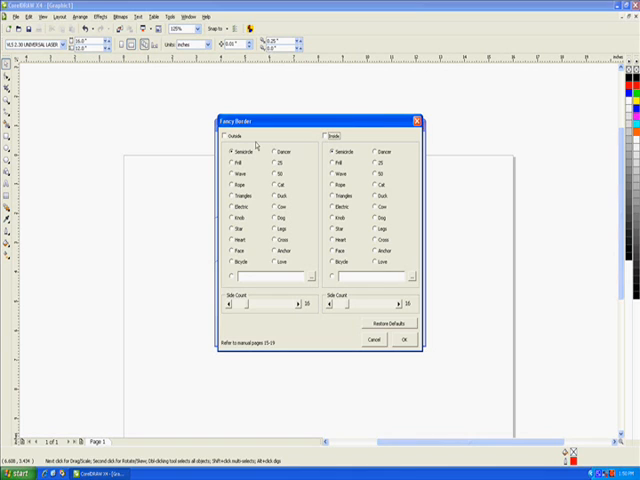
# Enable the outside fancy border, with Semicircle style and 16 sides.
pyautogui.click(223, 135)
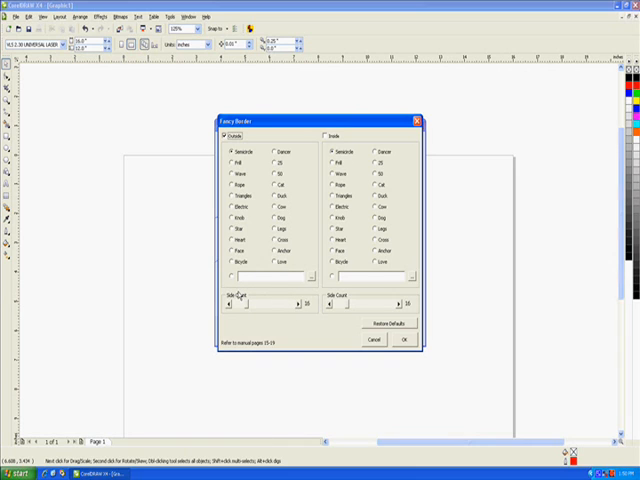
pyautogui.moveTo(270, 306)
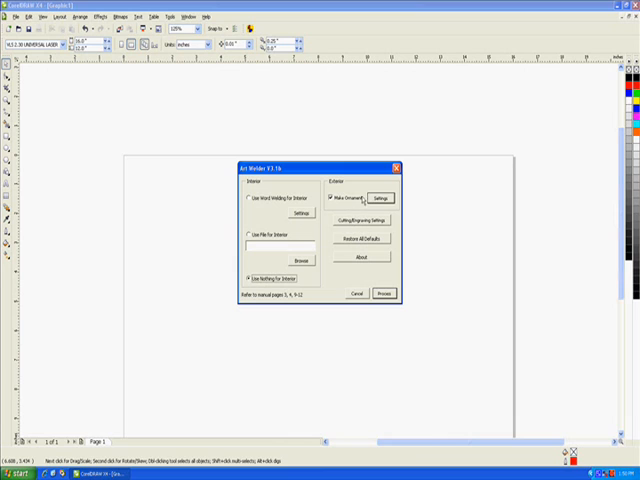
# Set a star outside border plus an inside border, generate the ornament, then delete it.
pyautogui.click(378, 196)
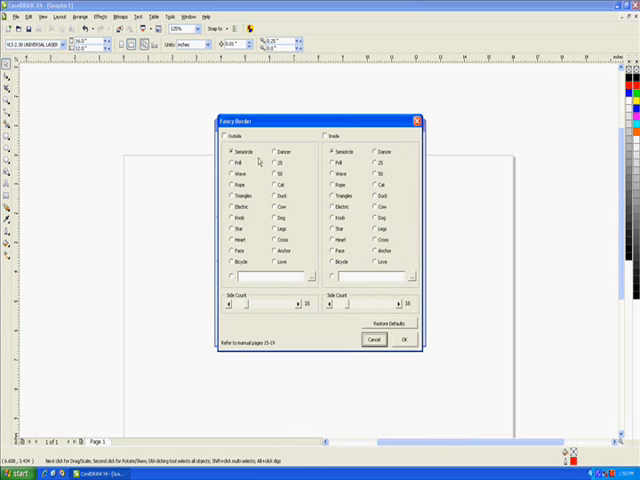
pyautogui.click(224, 133)
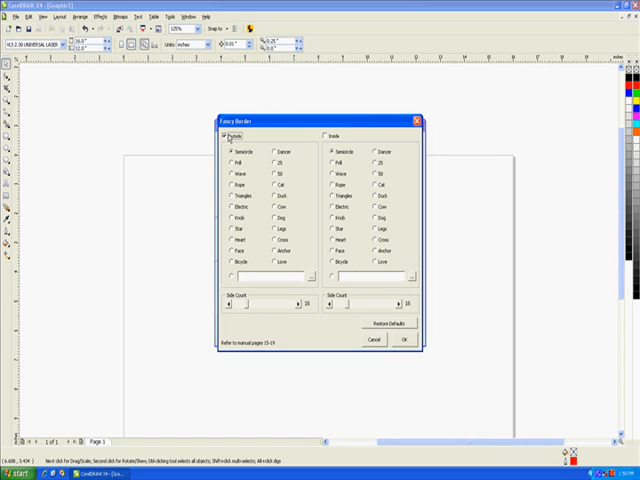
pyautogui.click(234, 132)
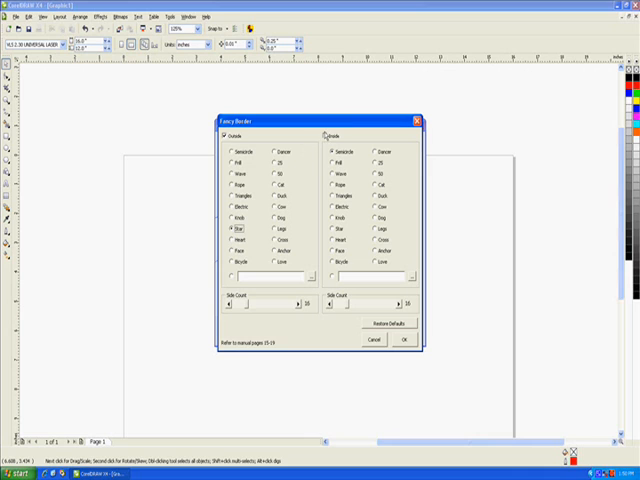
pyautogui.click(323, 133)
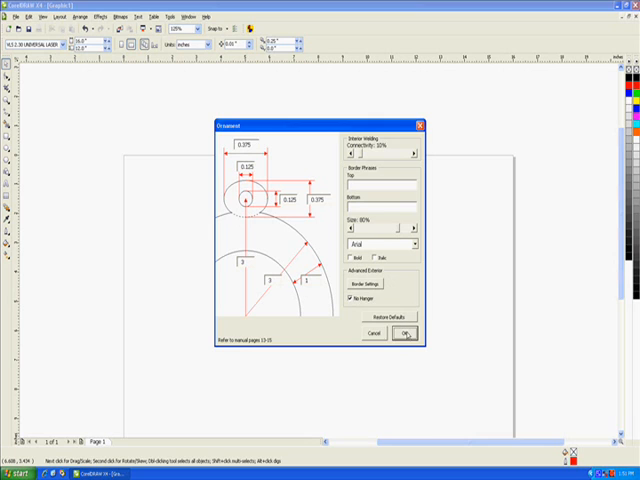
pyautogui.click(403, 333)
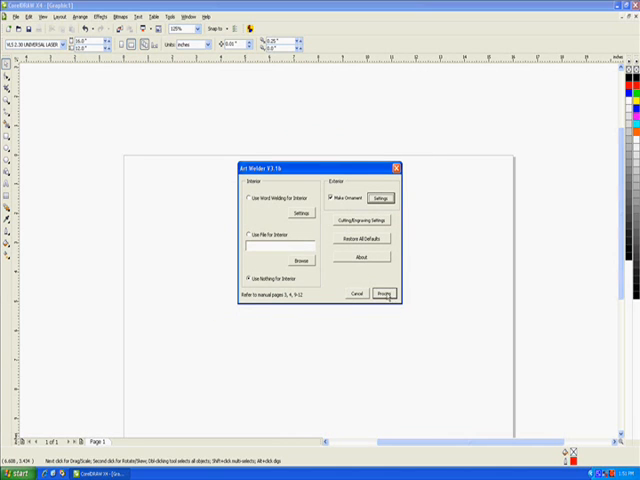
pyautogui.click(382, 294)
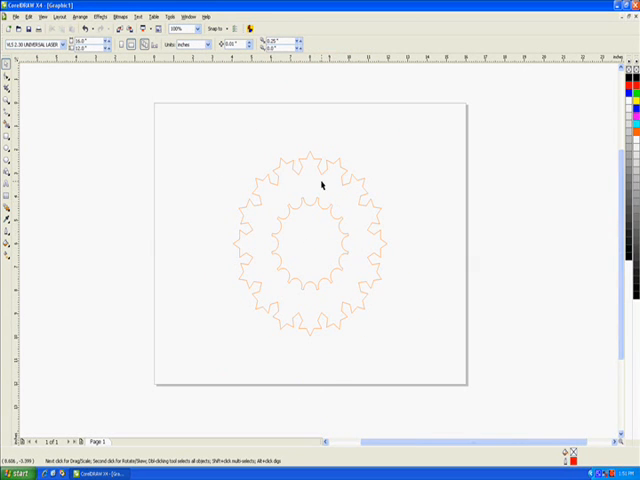
pyautogui.moveTo(300, 168)
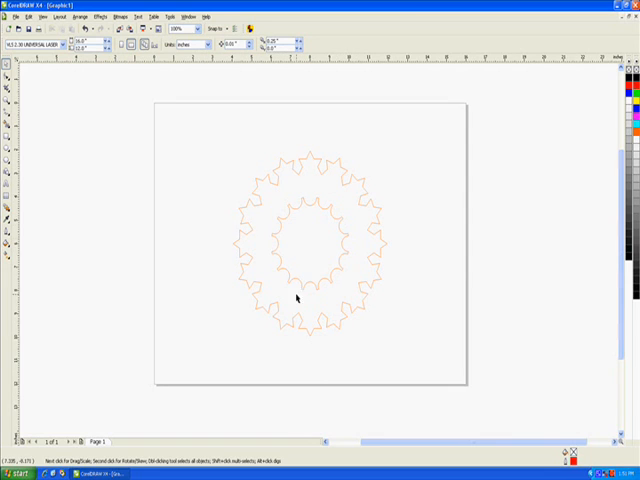
pyautogui.moveTo(368, 268)
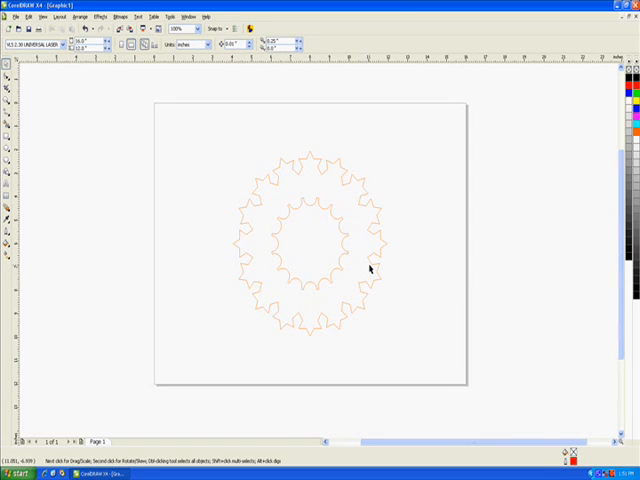
pyautogui.press('Delete')
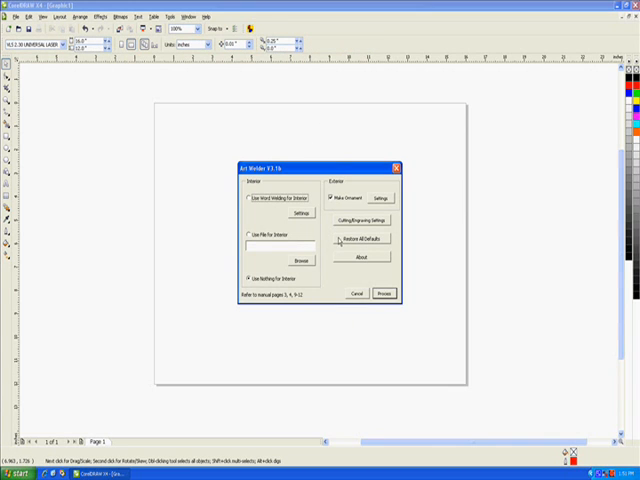
# Set the ornament border to Leaf Outline.cdr with a hanger enabled.
pyautogui.click(252, 199)
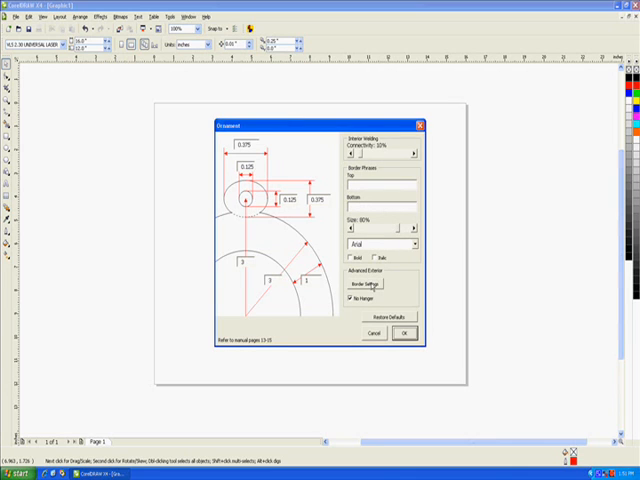
pyautogui.click(371, 283)
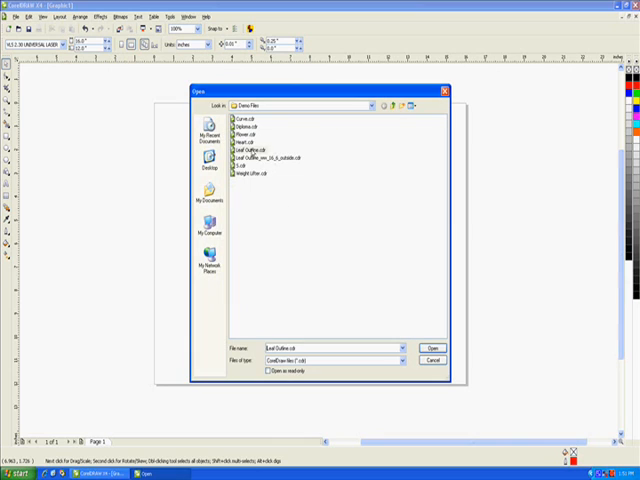
pyautogui.click(433, 360)
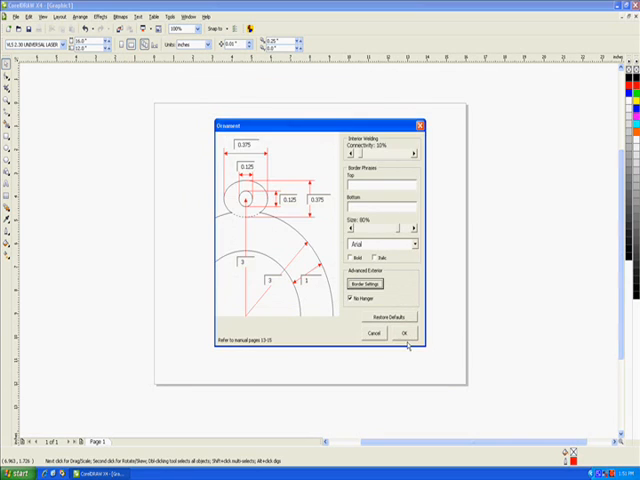
pyautogui.click(348, 298)
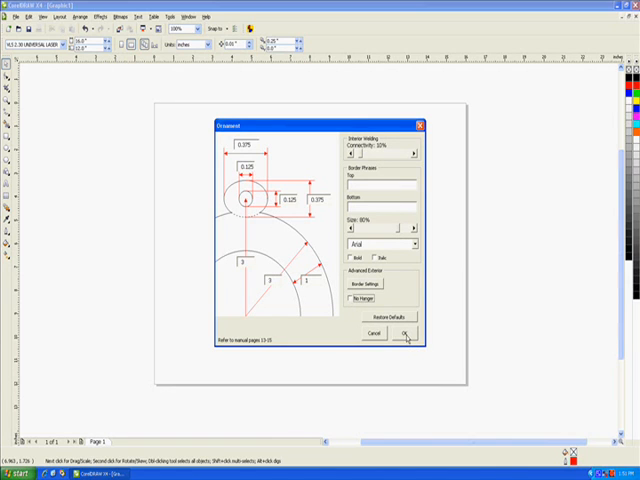
pyautogui.click(404, 332)
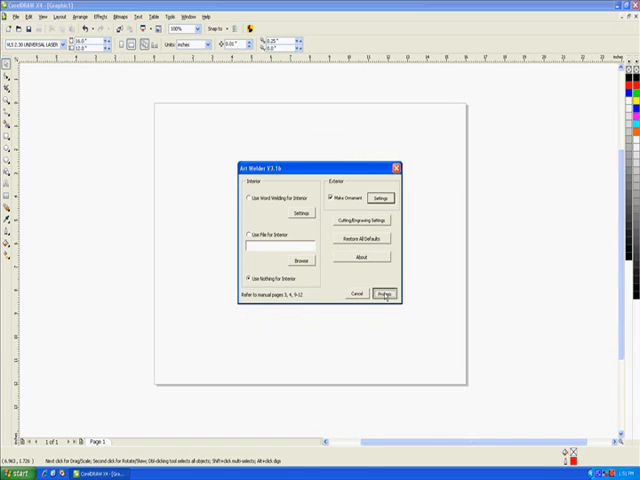
# Process the ornament to produce the leaf-edged border, top hanger hole and scalloped inner ring.
pyautogui.click(384, 294)
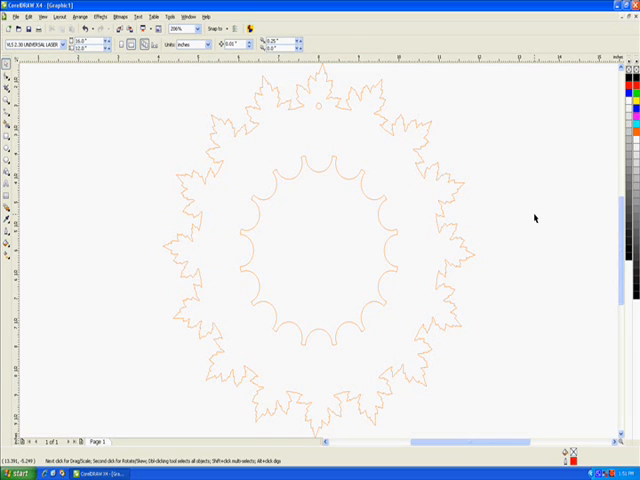
pyautogui.moveTo(318, 105)
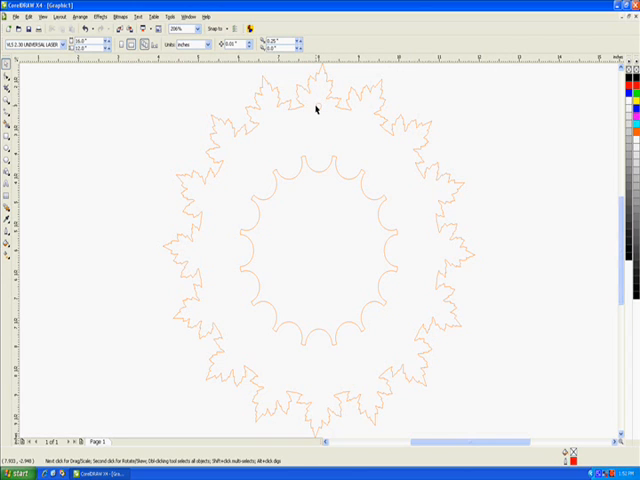
pyautogui.moveTo(308, 217)
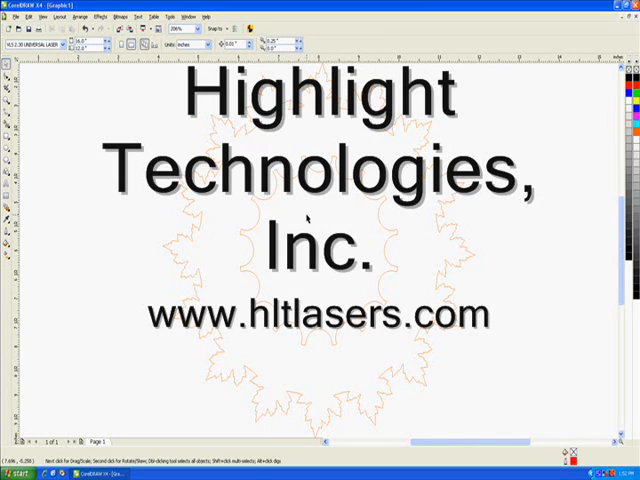
pyautogui.moveTo(318, 261)
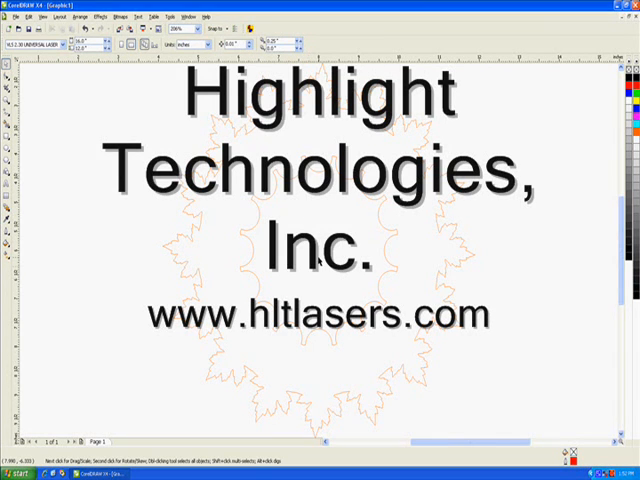